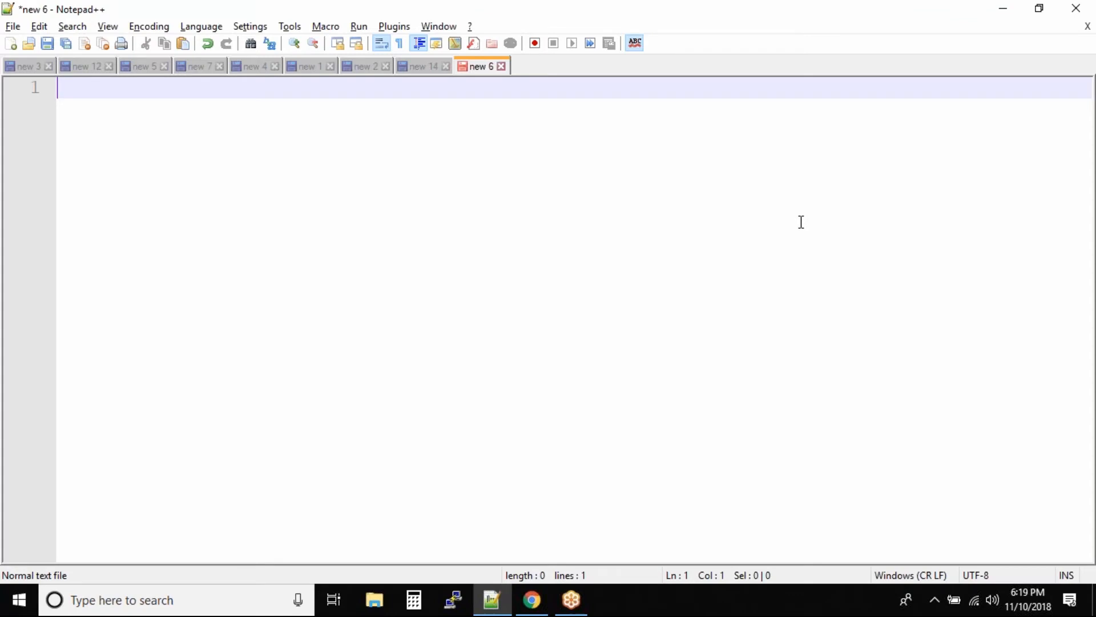
# Step: Enter IBM on the first line of the new note and start an empty second line
pyautogui.write('IBM')
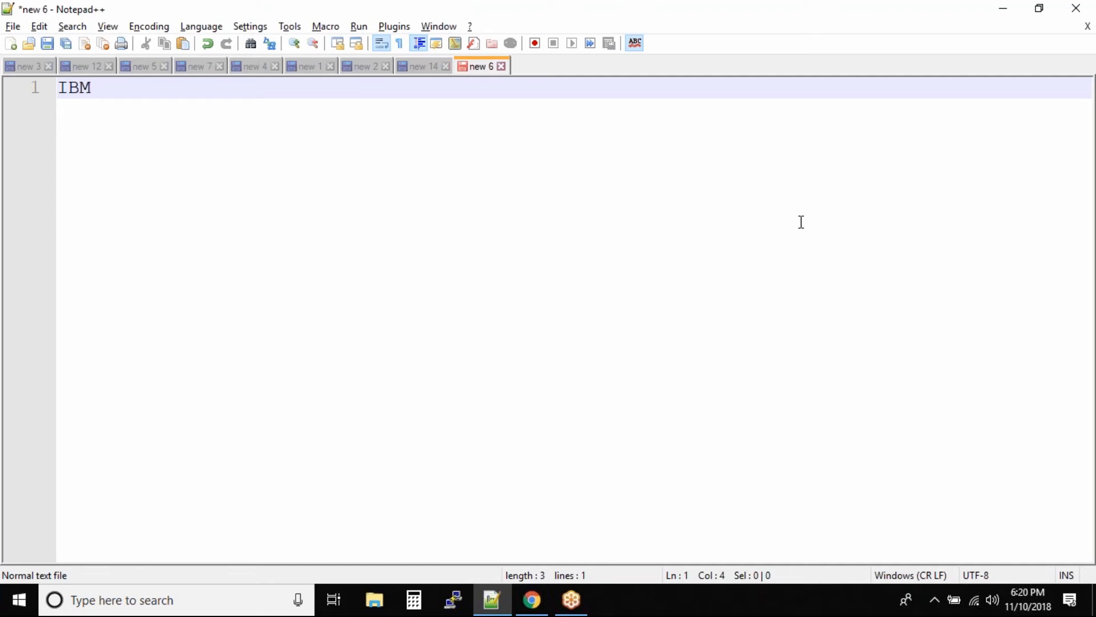
pyautogui.click(89, 88)
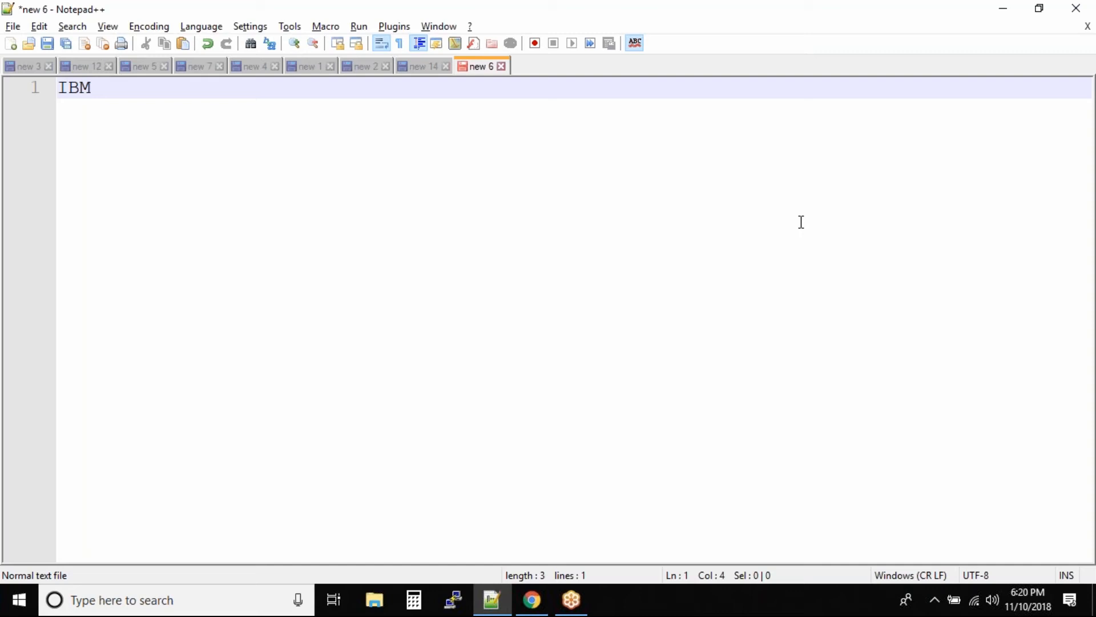
pyautogui.click(89, 87)
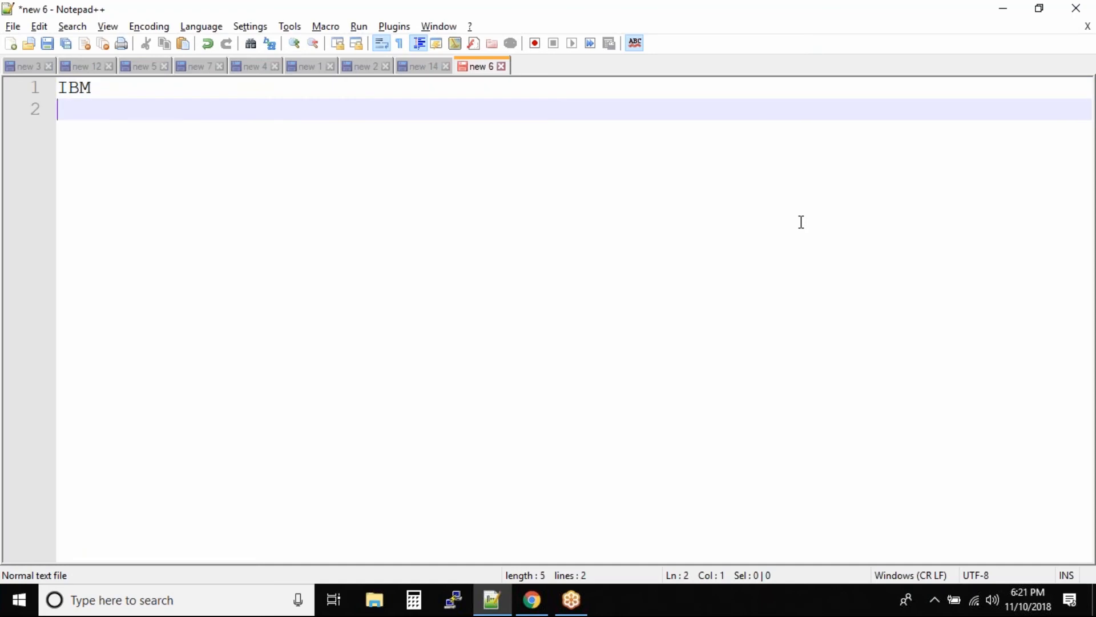
# Step: Add MS SQL Server, DB2, Oracle and Teradata as indented lines beneath IBM
pyautogui.write('M')
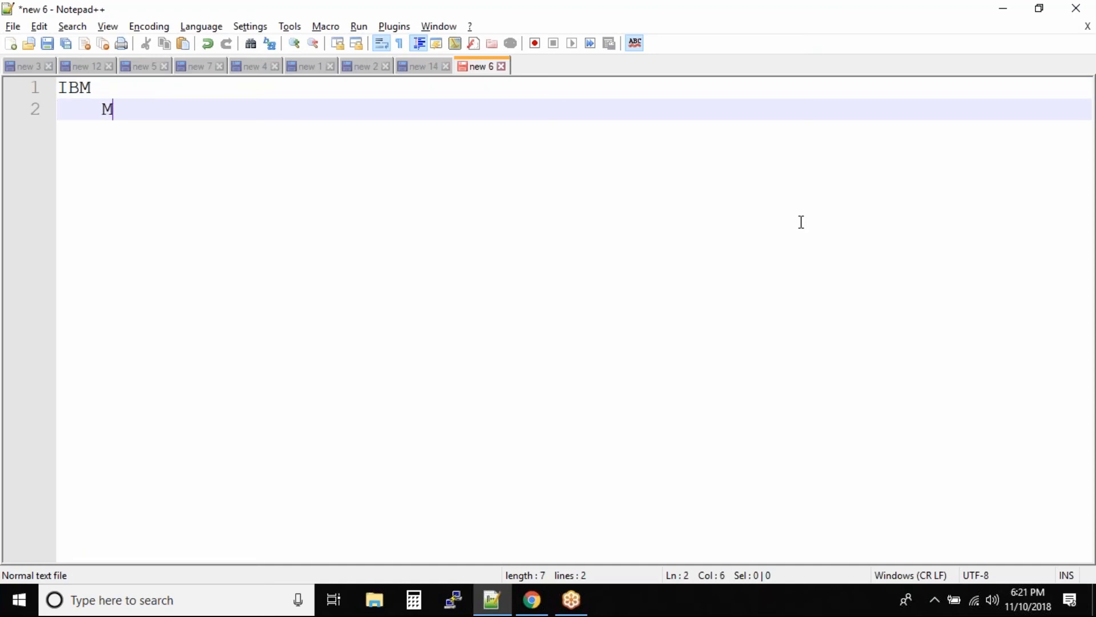
pyautogui.write('S SQL S')
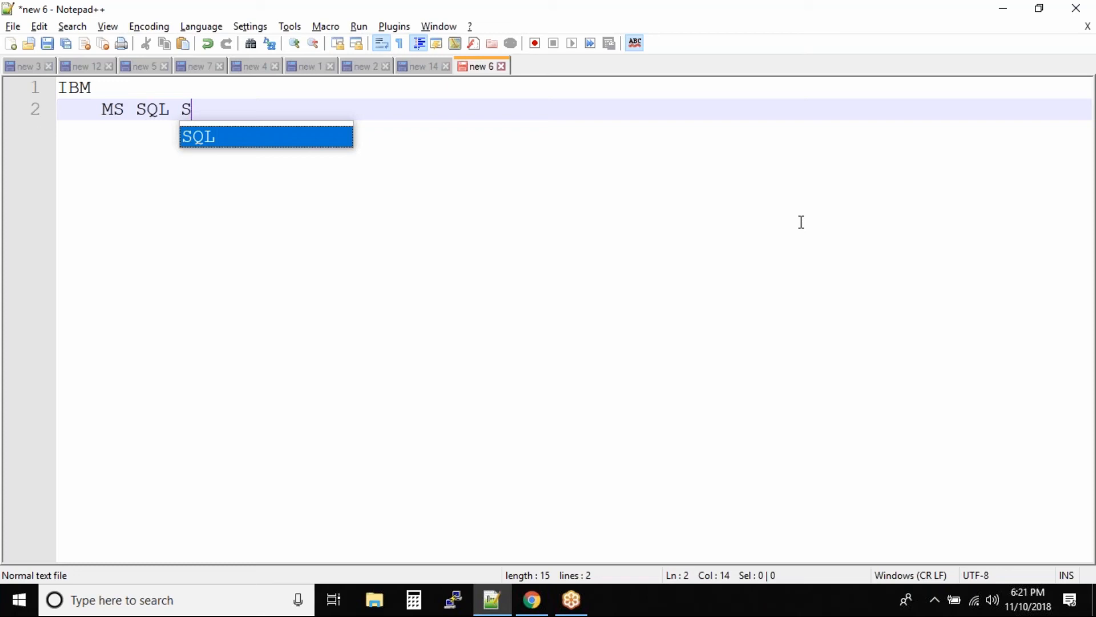
pyautogui.write('erver')
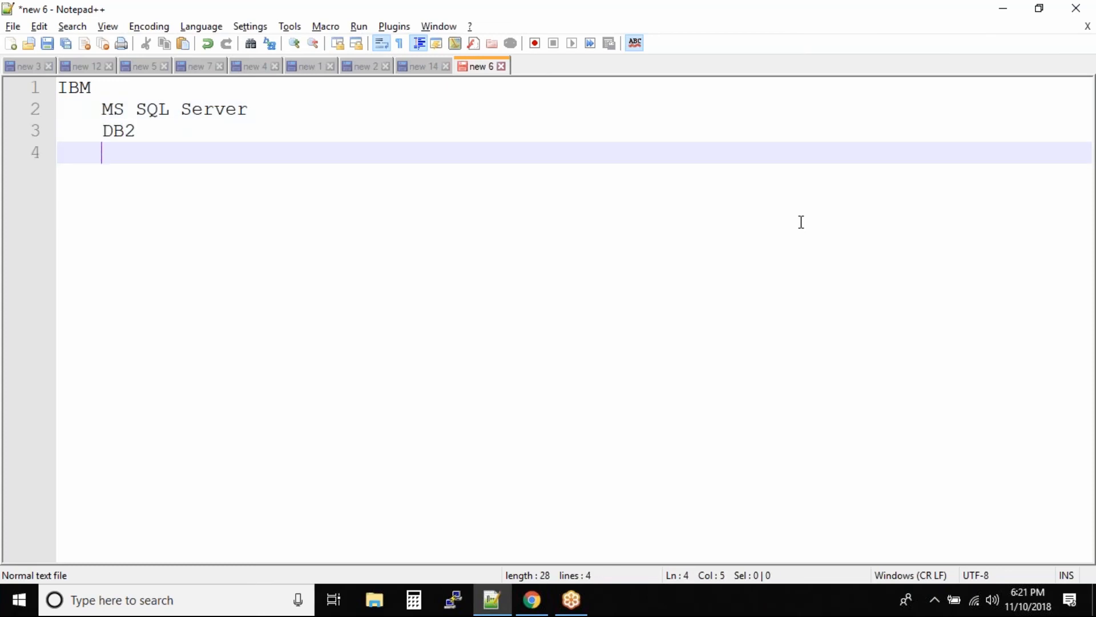
pyautogui.write('Oracle')
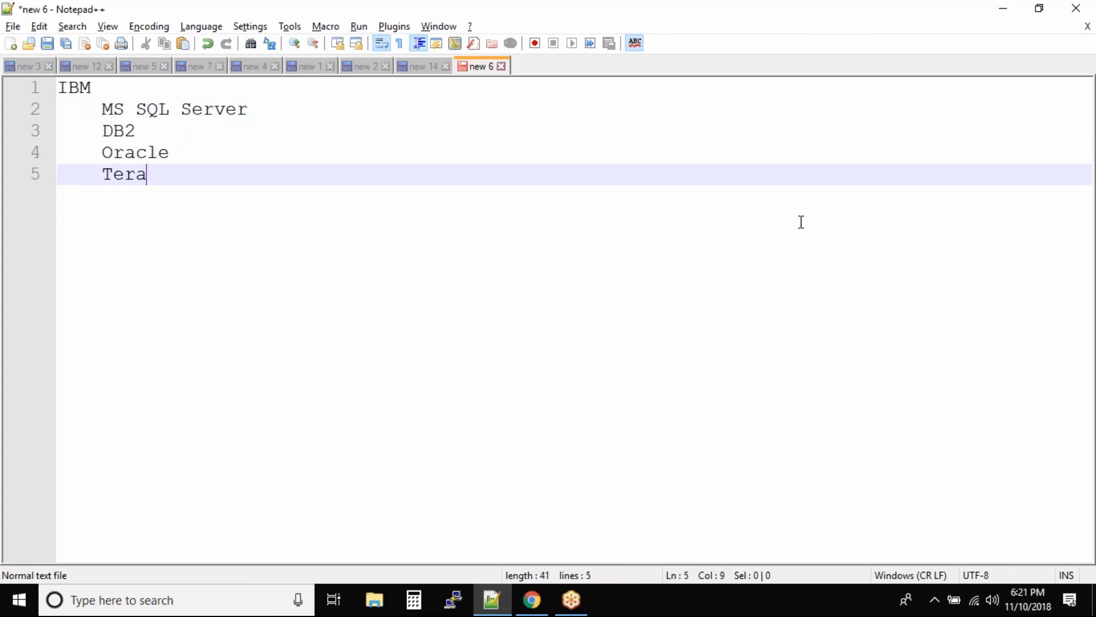
pyautogui.write('data')
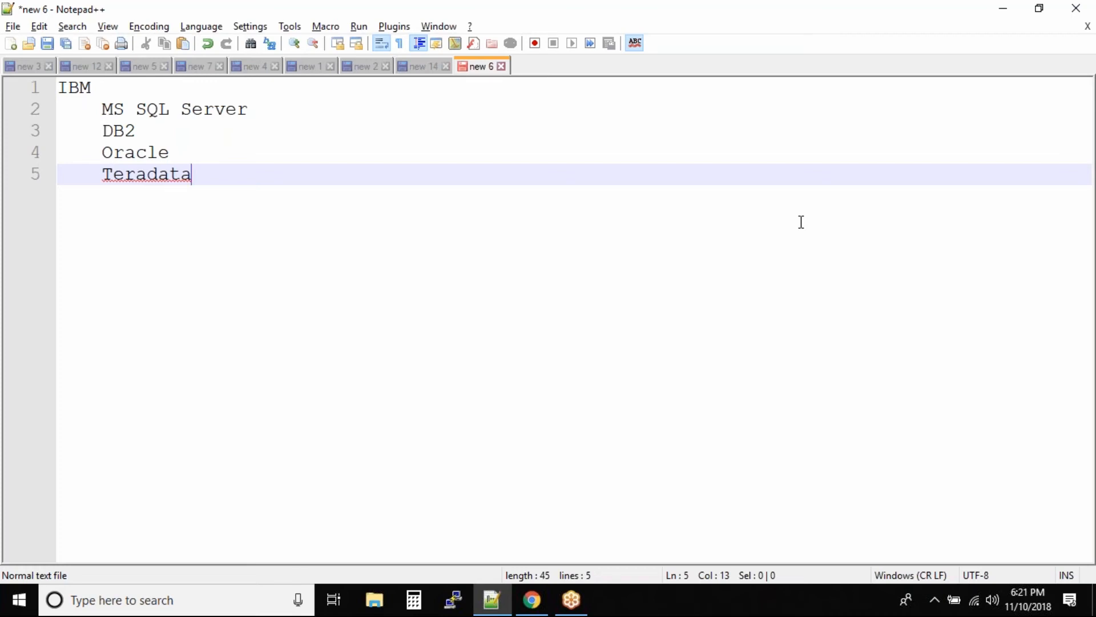
pyautogui.moveTo(155, 155)
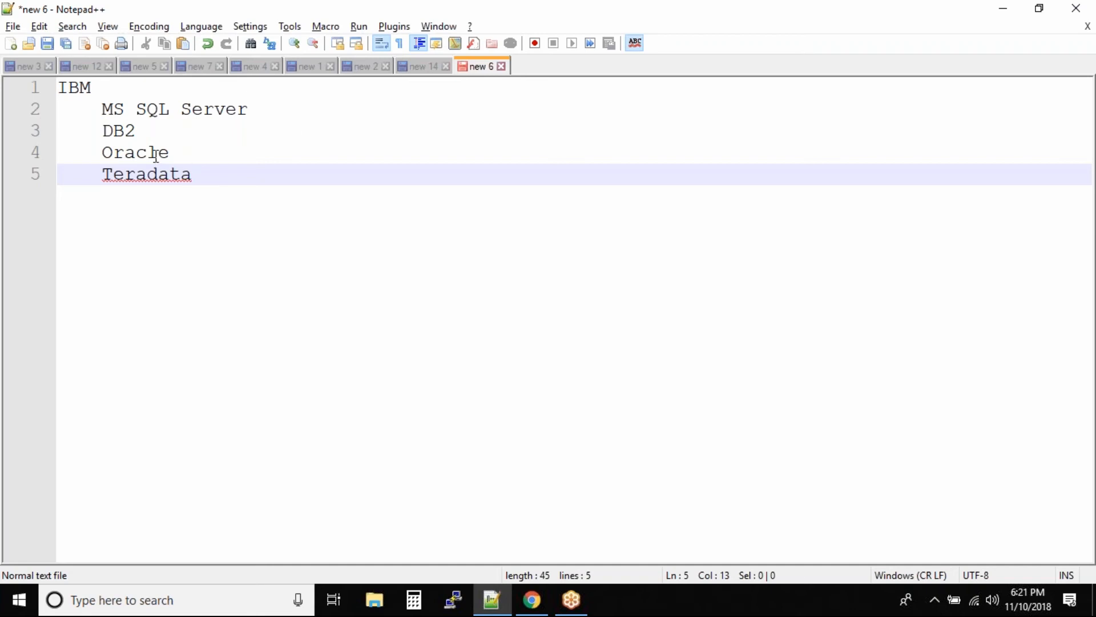
# Step: Insert two empty lines after Teradata, bringing the note to seven lines
pyautogui.doubleClick(135, 152)
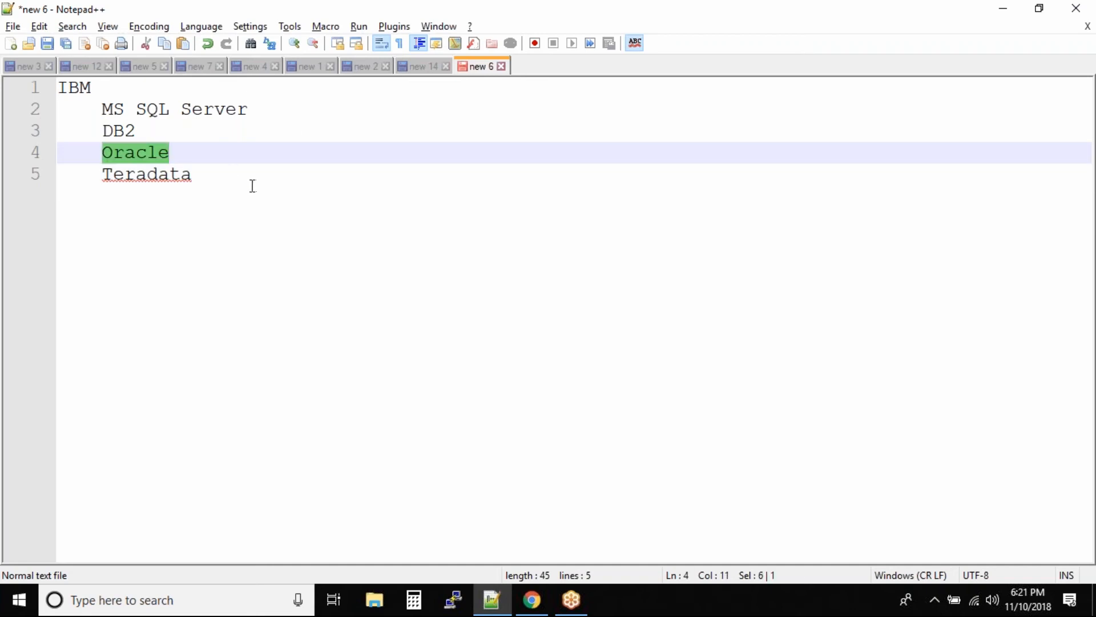
pyautogui.moveTo(155, 157)
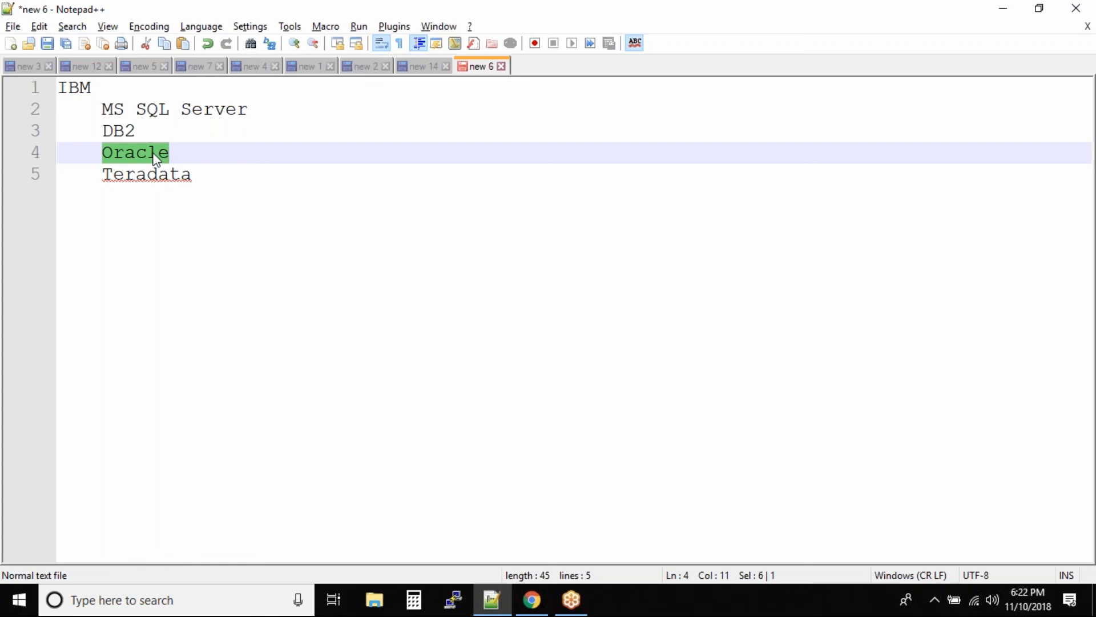
pyautogui.click(147, 173)
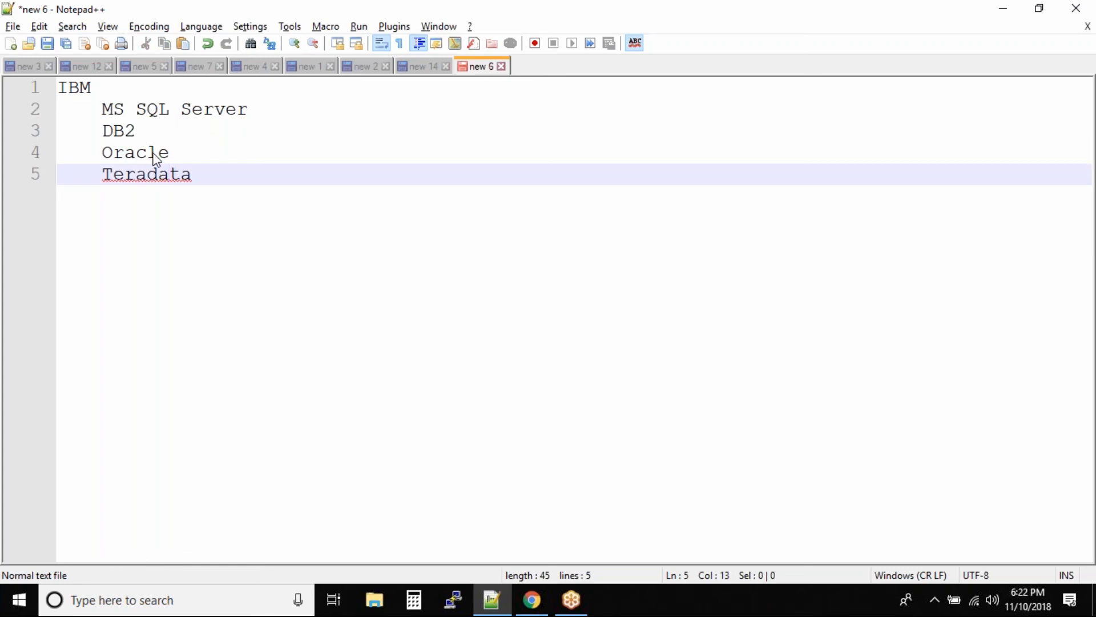
pyautogui.press('Enter')
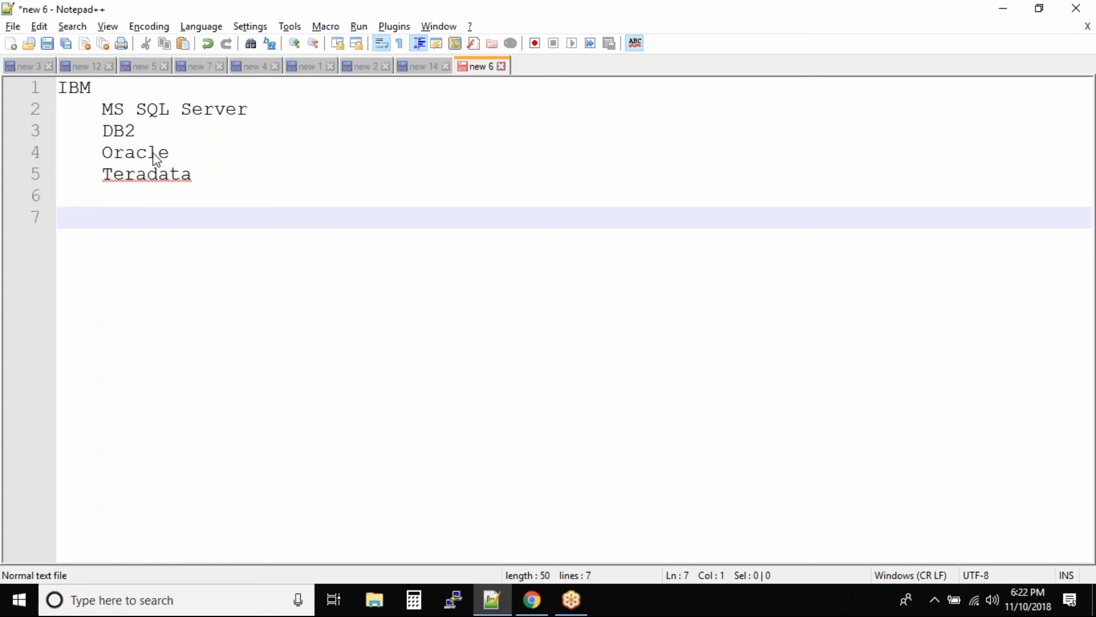